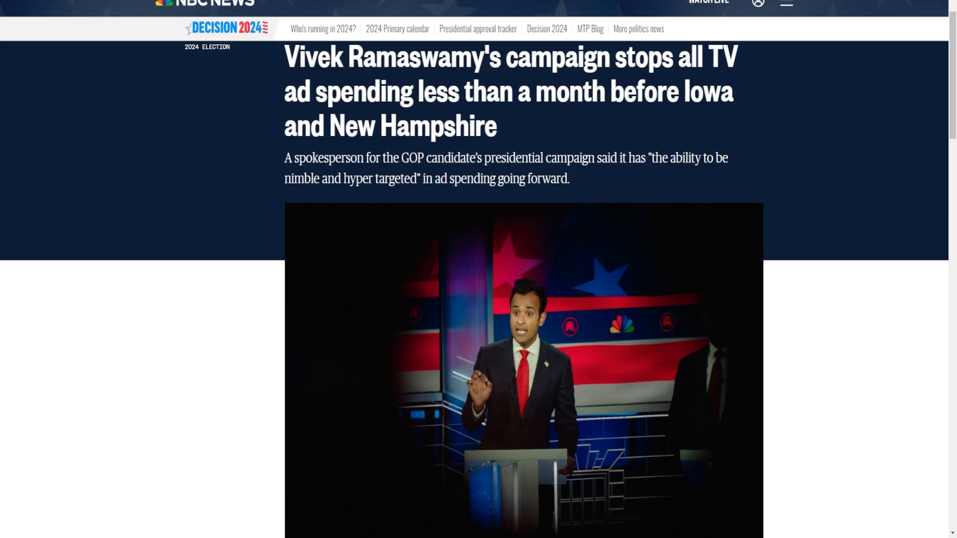
# Highlight the opening sentences on halted TV spending and the $200,000 spent on TV ads
pyautogui.scroll(-3)
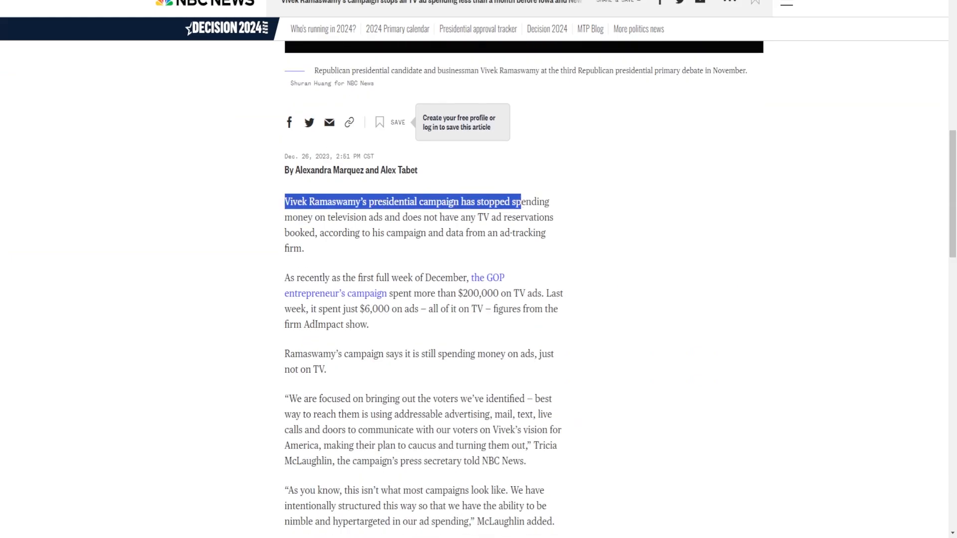
pyautogui.moveTo(518, 201); pyautogui.dragTo(388, 218)
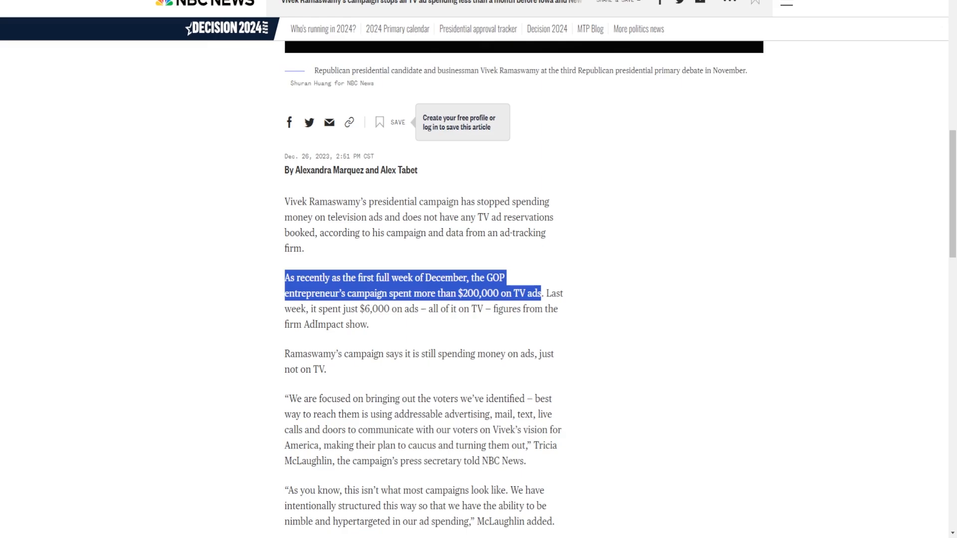
pyautogui.moveTo(539, 293); pyautogui.dragTo(481, 308)
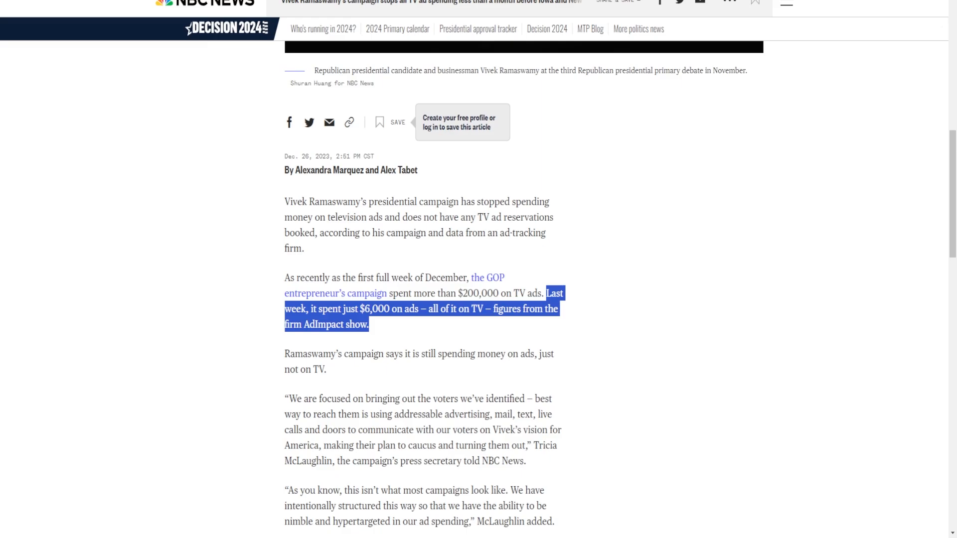
pyautogui.scroll(-3)
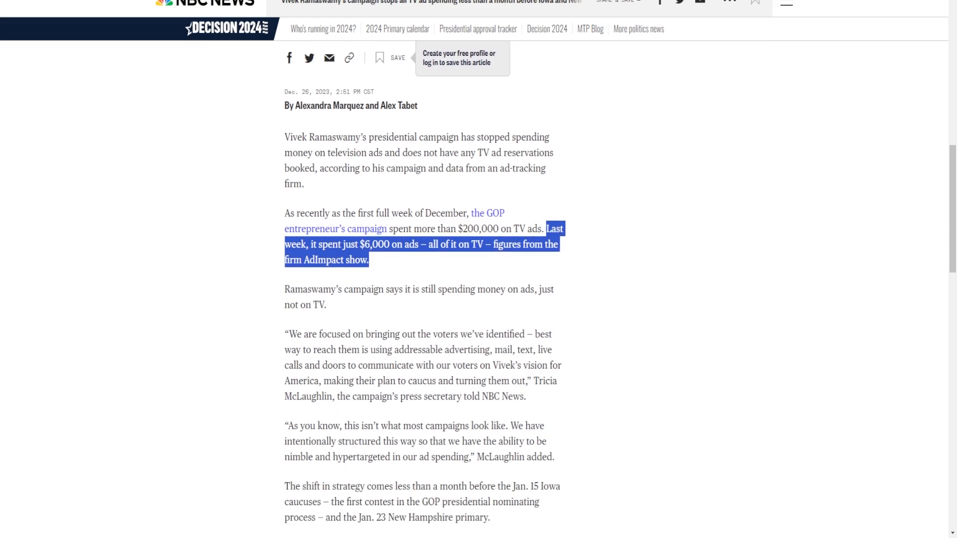
# Scroll down to the line saying the campaign still spends on ads, just not TV
pyautogui.scroll(-3)
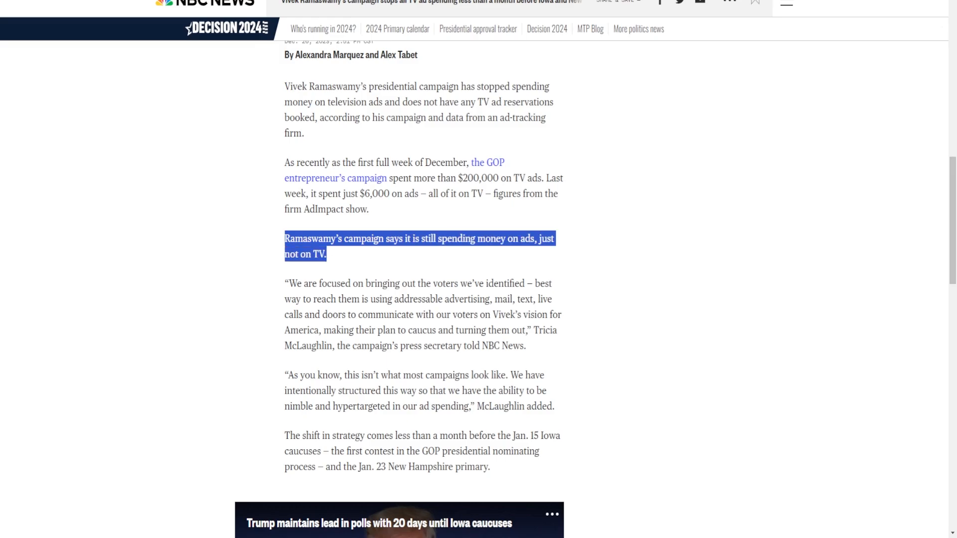
# Highlight the press secretary's "We are focused on bringing out the voters…" quote across both lines
pyautogui.scroll(-3)
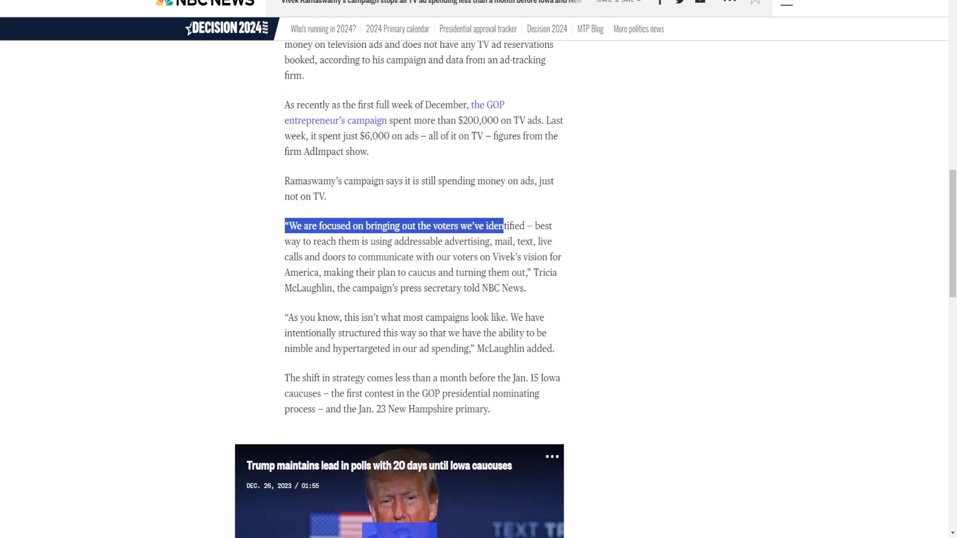
pyautogui.moveTo(503, 226); pyautogui.dragTo(419, 241)
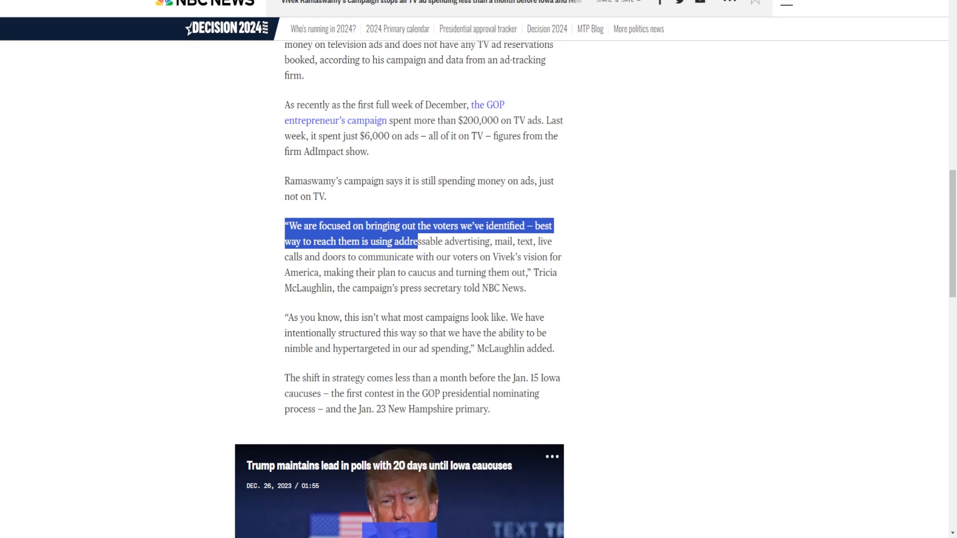
pyautogui.moveTo(418, 241); pyautogui.dragTo(539, 226)
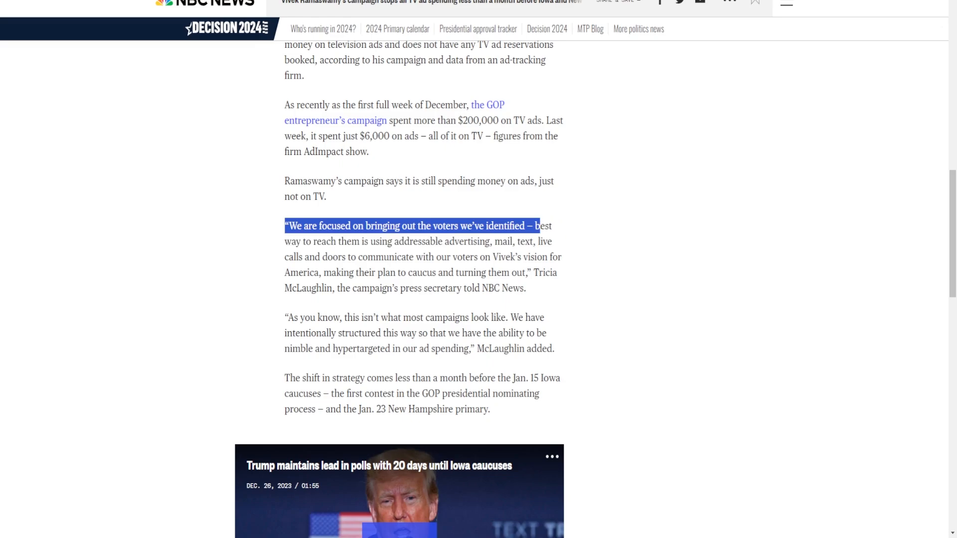
pyautogui.moveTo(538, 226); pyautogui.dragTo(429, 257)
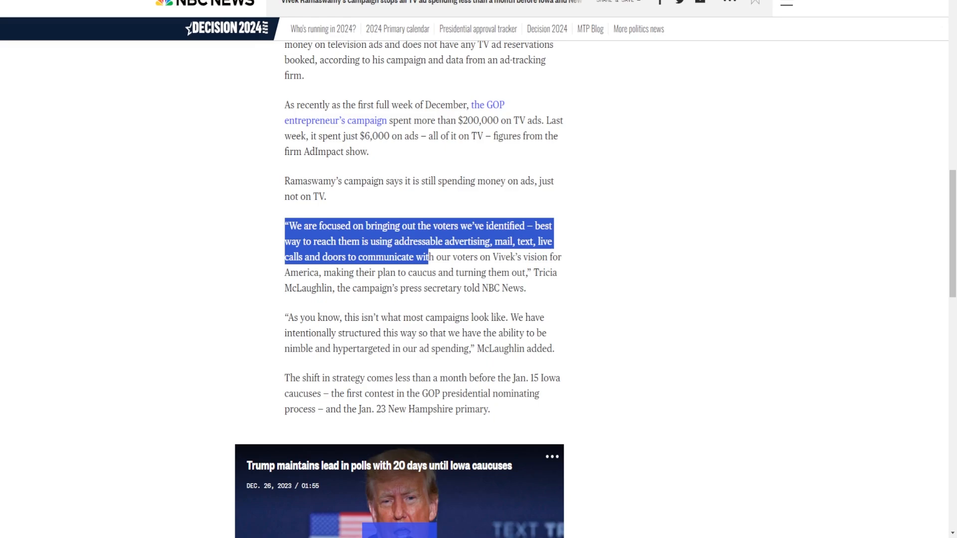
pyautogui.moveTo(427, 256); pyautogui.dragTo(561, 257)
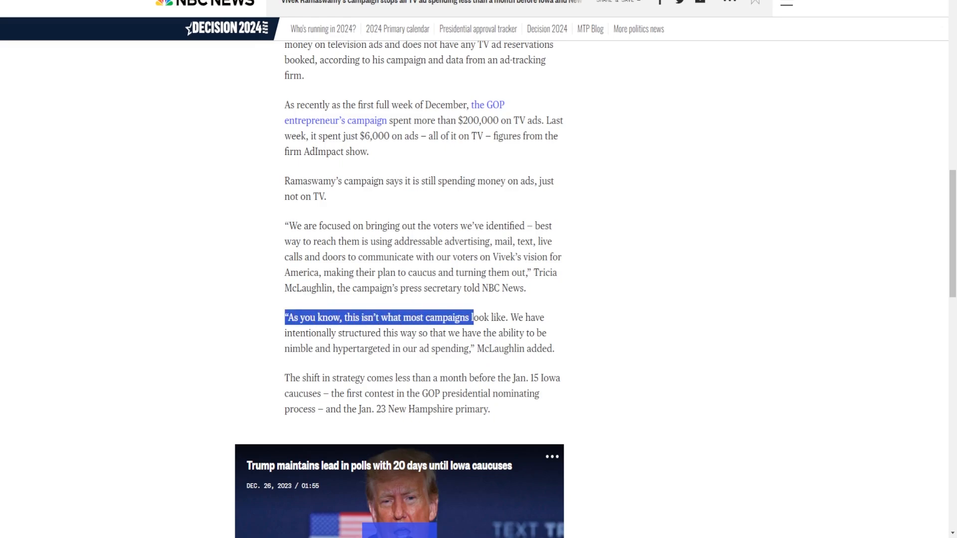
# Highlight McLaughlin's "As you know" paragraph on the nimble, hypertargeted campaign structure
pyautogui.moveTo(470, 318); pyautogui.dragTo(383, 333)
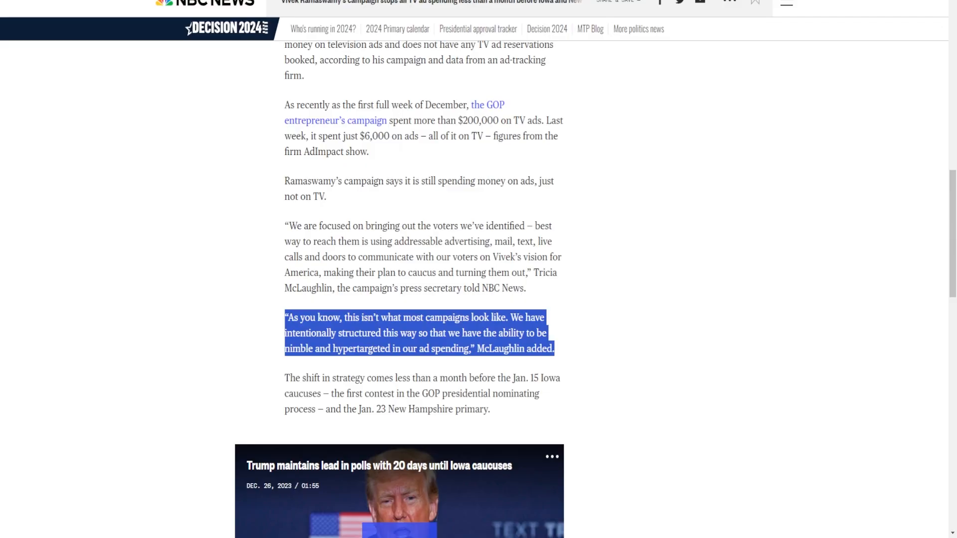
pyautogui.scroll(-3)
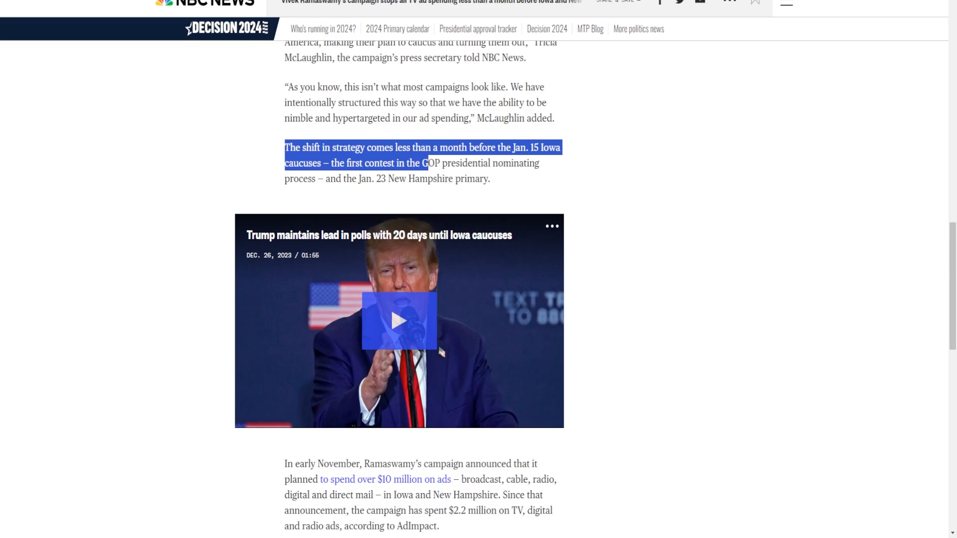
# Highlight the start of the "In early November" paragraph about the $10 million ad plan
pyautogui.scroll(-3)
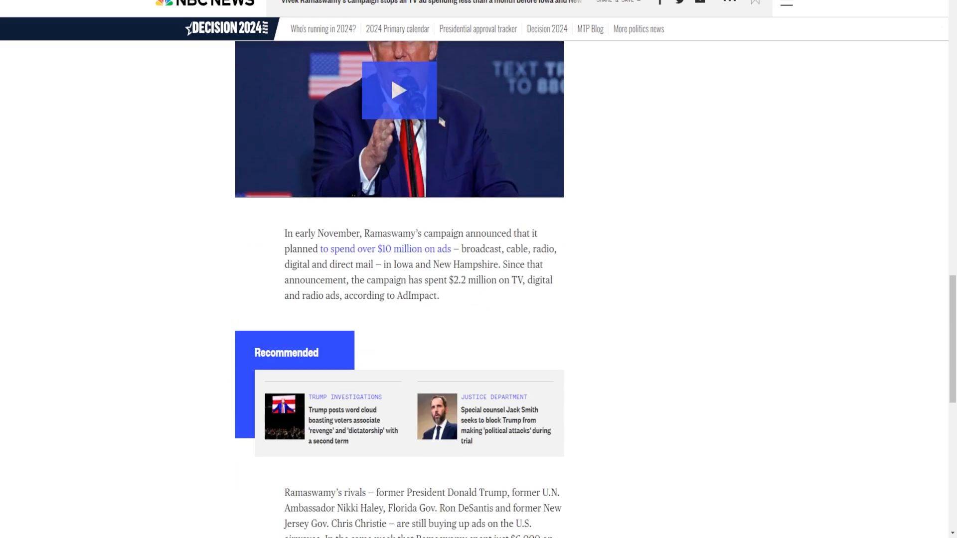
pyautogui.moveTo(283, 234); pyautogui.dragTo(475, 233)
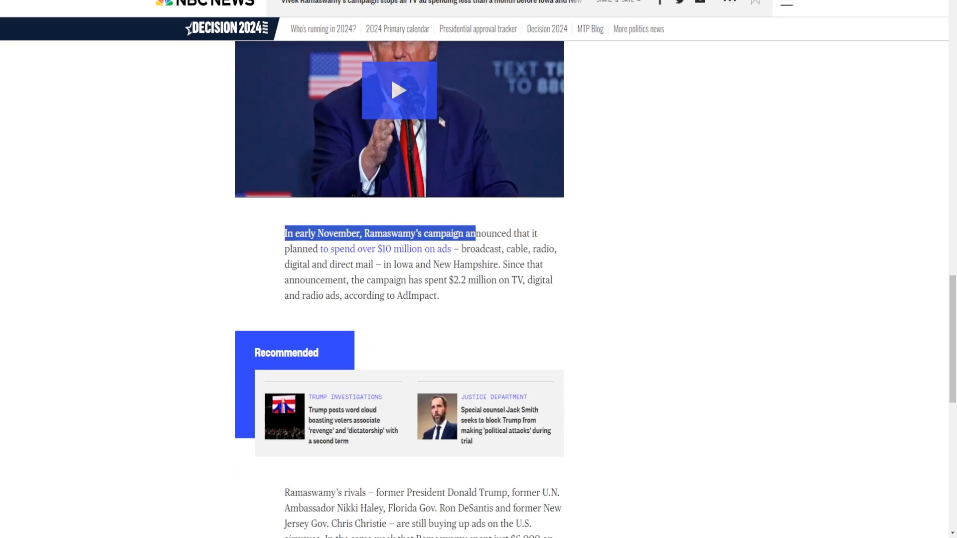